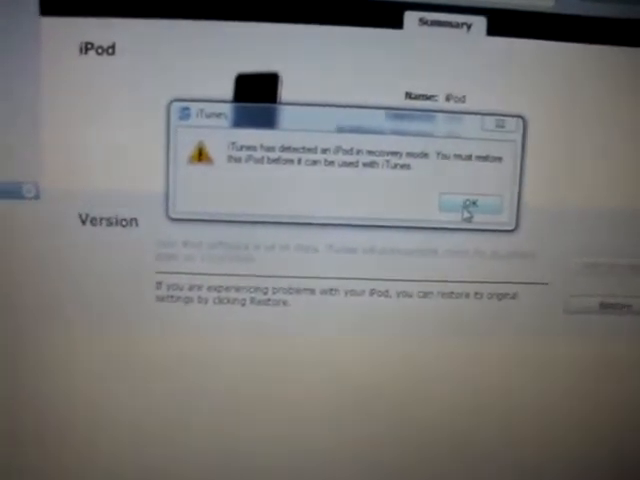
# - Acknowledge the 'iPod in recovery mode' alert with OK
pyautogui.click(468, 204)
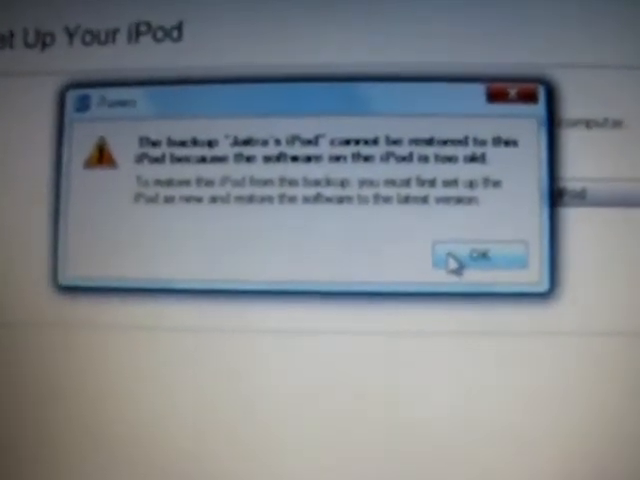
# - Acknowledge the 'backup cannot be restored' alert, keeping 'Set up as a new iPod' selected
pyautogui.click(484, 256)
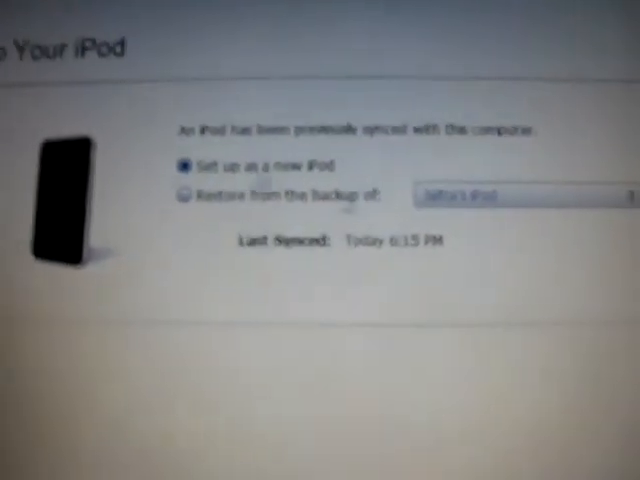